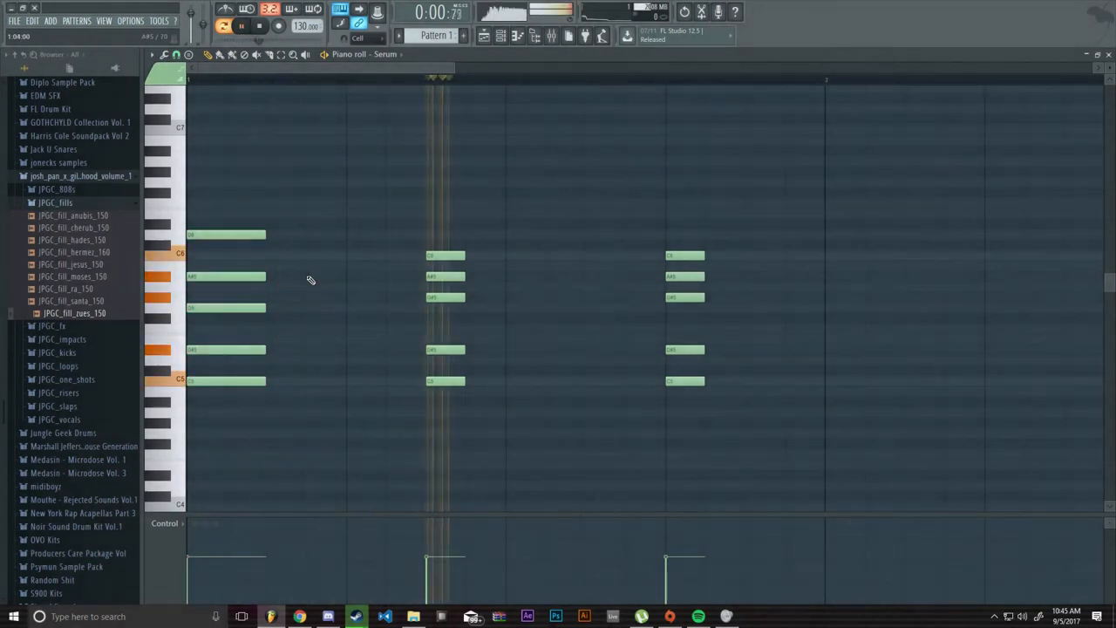
# Draw the Serum chord notes and stretch them to a longer sustained length
pyautogui.click(501, 35)
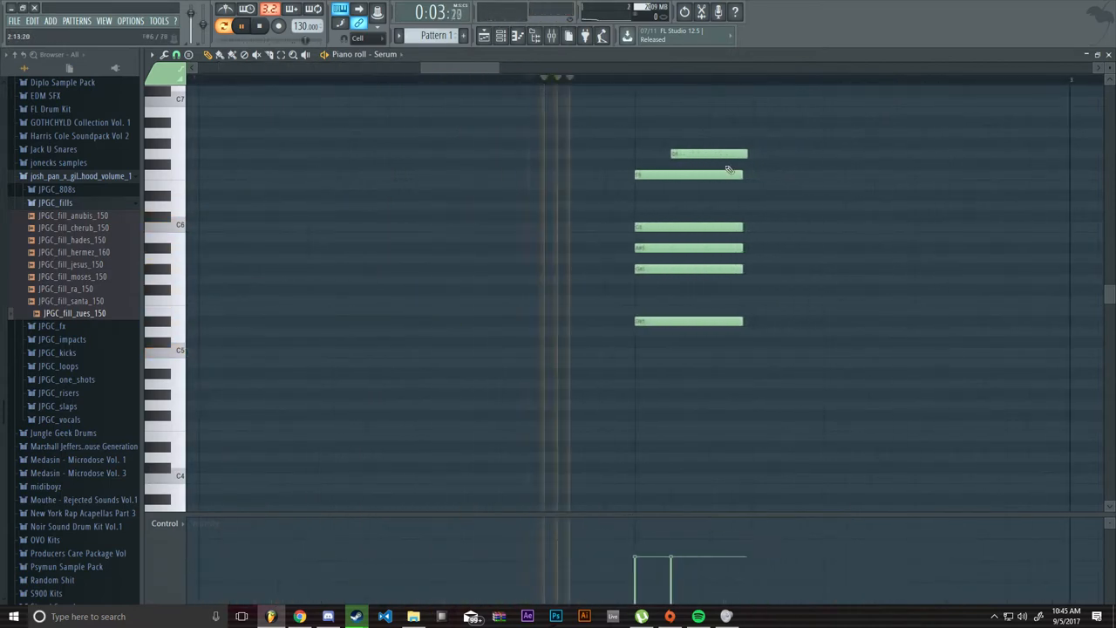
pyautogui.moveTo(745, 153); pyautogui.dragTo(842, 154)
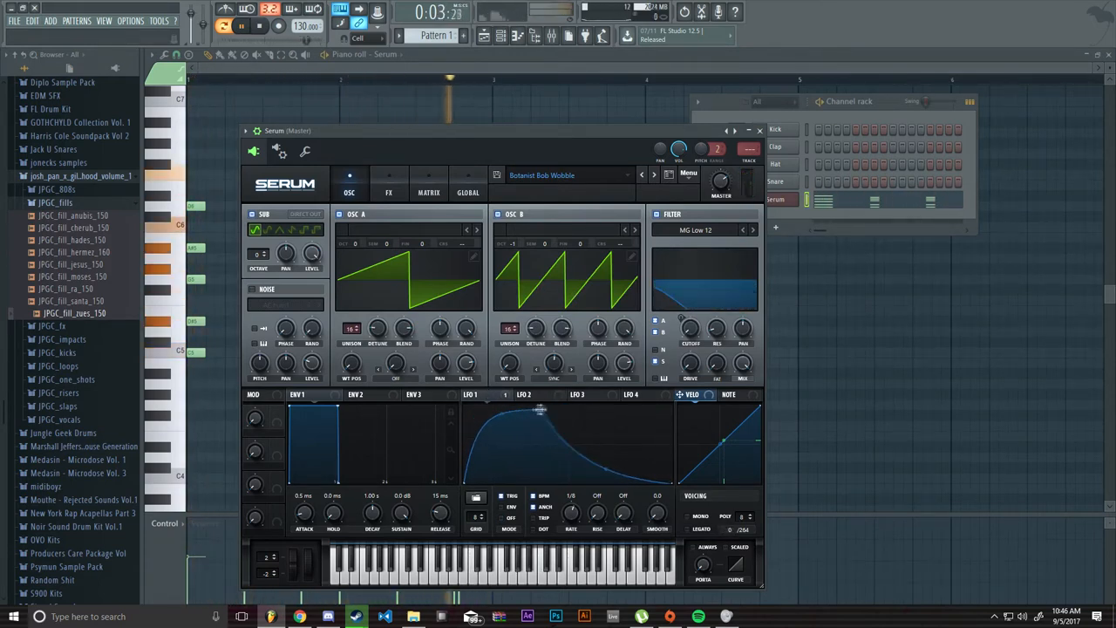
# Raise oscillator A's warp amount on the Botanist Bob Wobble patch
pyautogui.moveTo(554, 364); pyautogui.dragTo(554, 348)
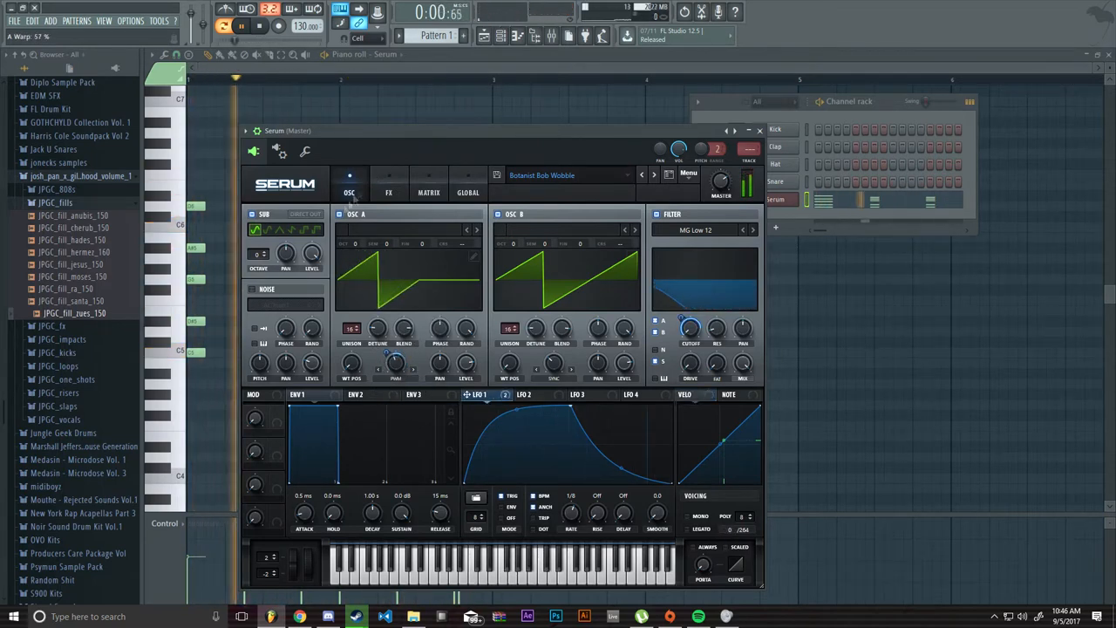
pyautogui.click(388, 191)
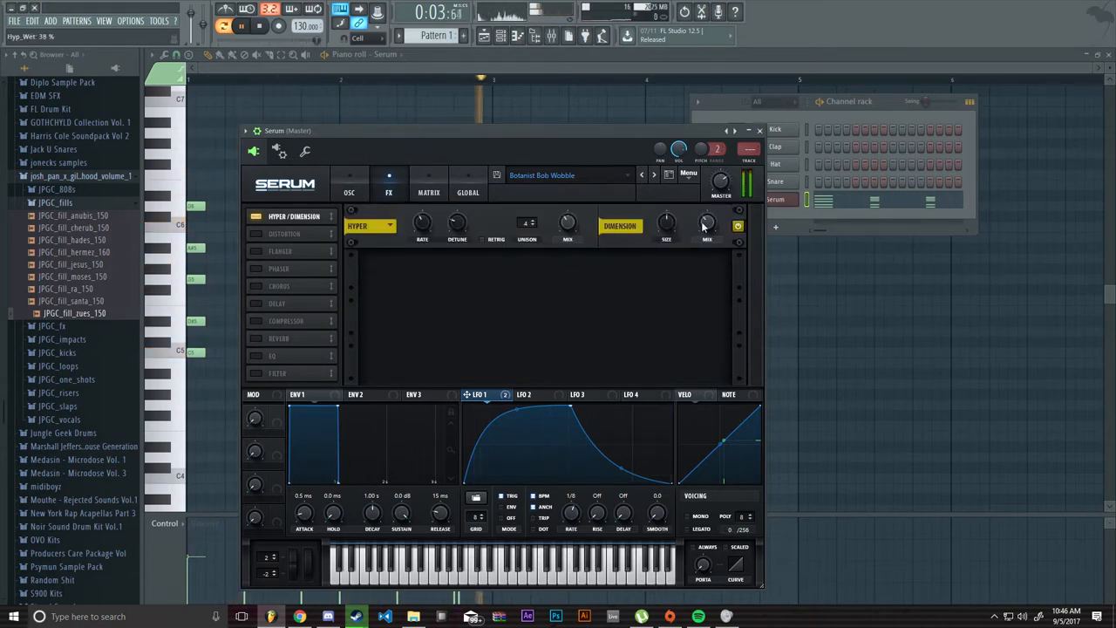
# Enable Serum's distortion effect and lower its drive to about 16%
pyautogui.click(256, 234)
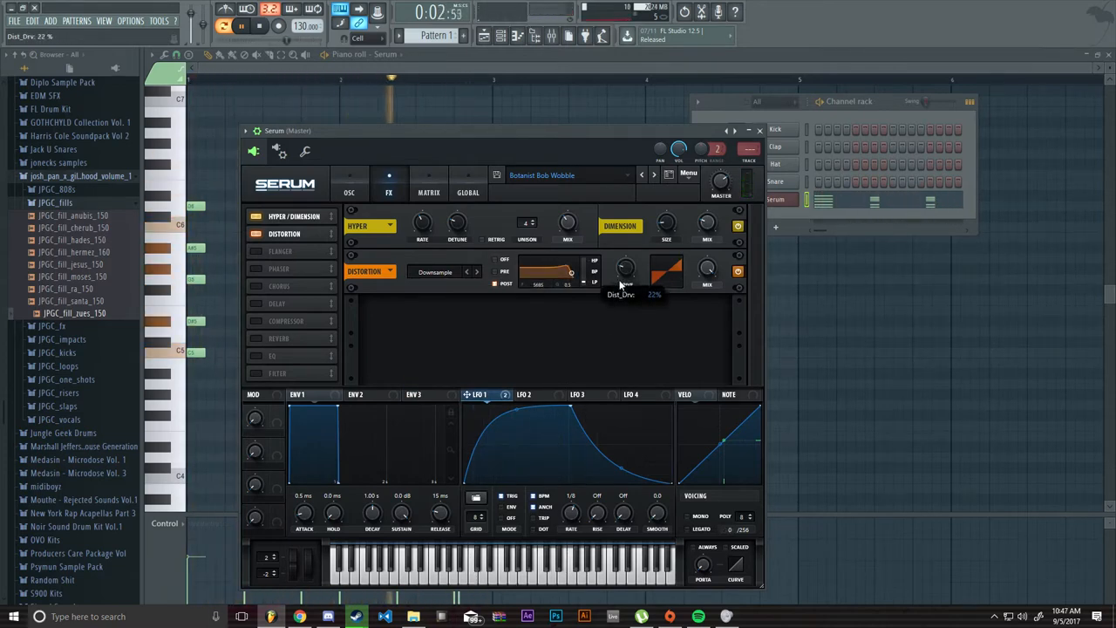
pyautogui.moveTo(625, 268); pyautogui.dragTo(625, 278)
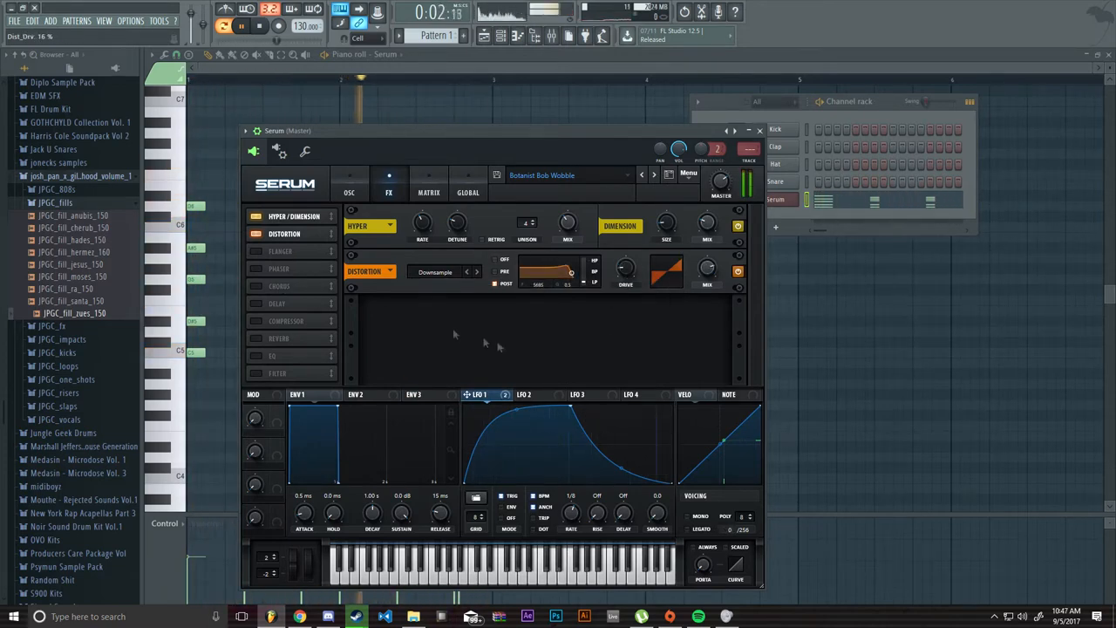
pyautogui.click(285, 320)
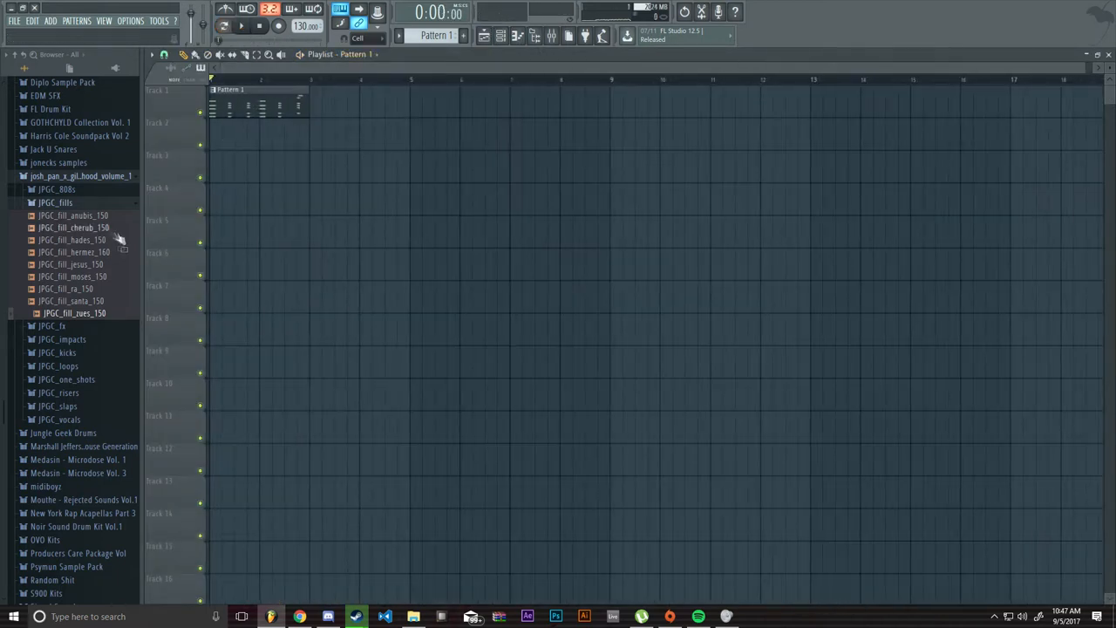
# Collapse the fills folder, open JPGC_slaps, and open JPGC_slap_banana's settings
pyautogui.click(55, 203)
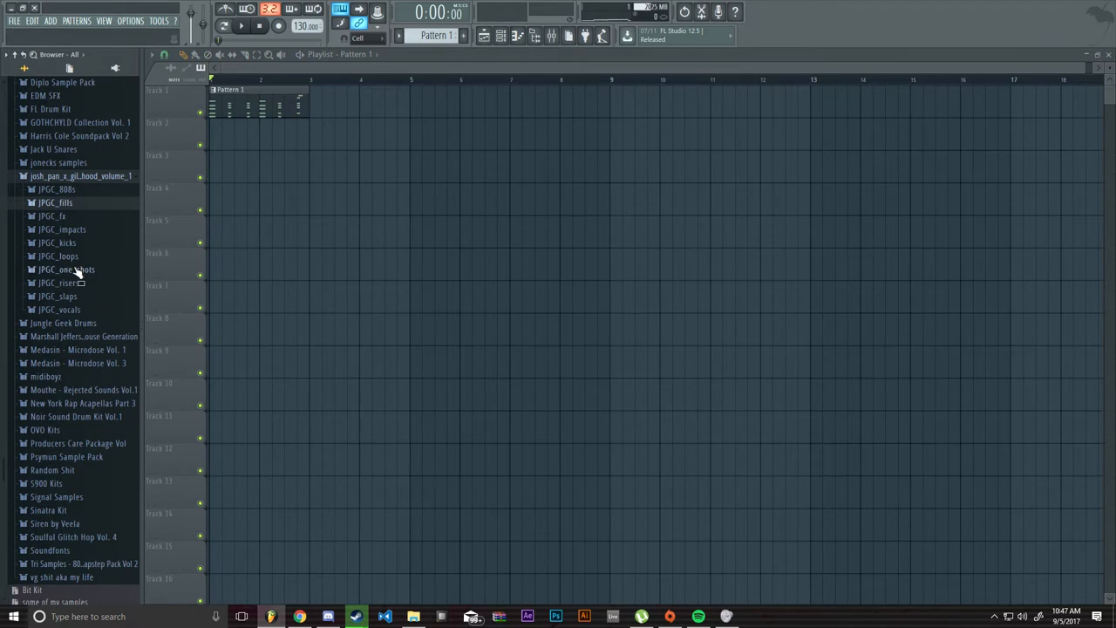
pyautogui.click(67, 268)
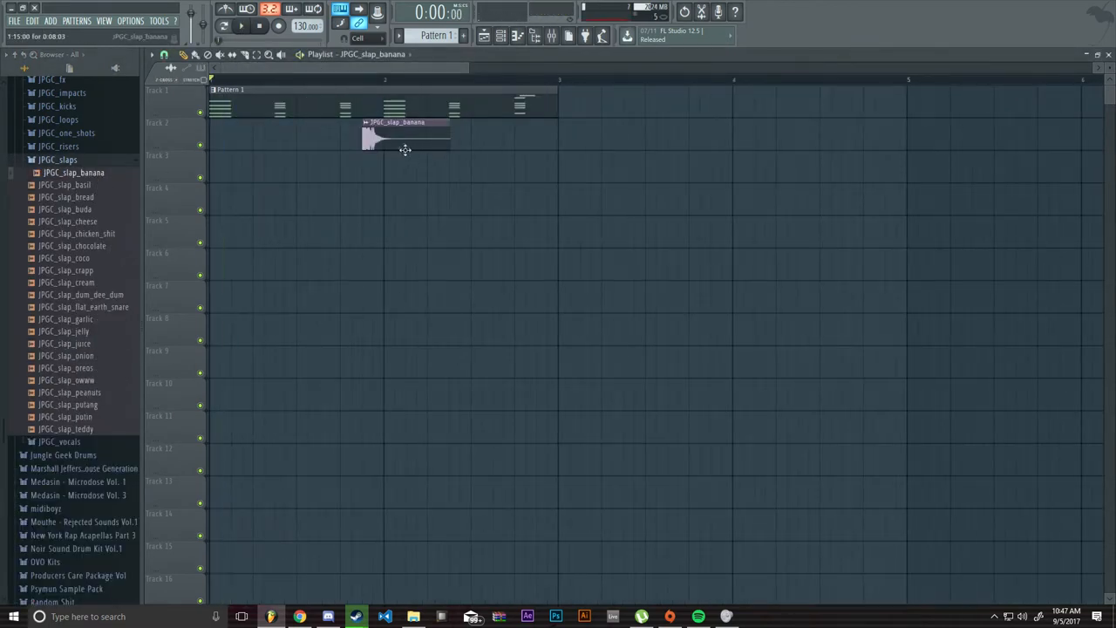
pyautogui.doubleClick(405, 135)
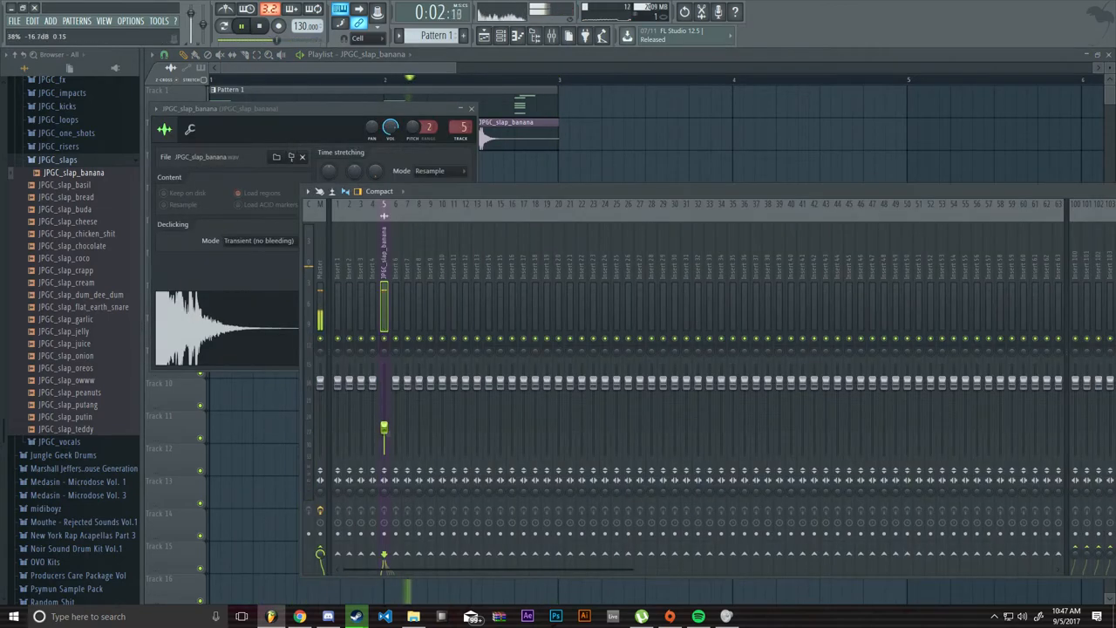
# Route the slap sample to mixer insert 5 and pick an effect slot
pyautogui.click(70, 258)
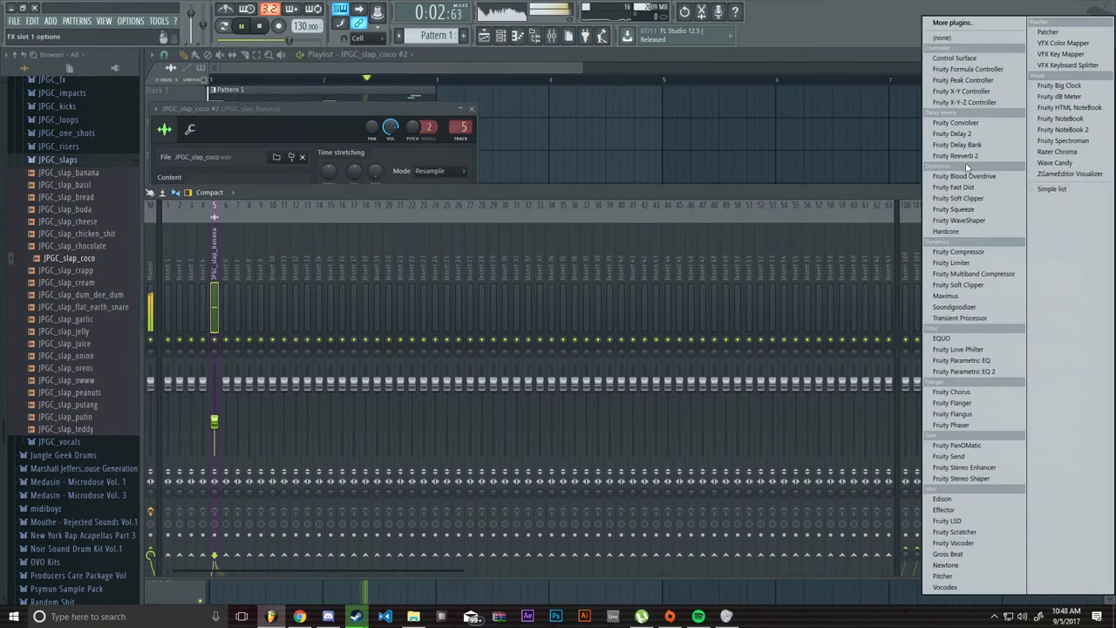
pyautogui.click(956, 155)
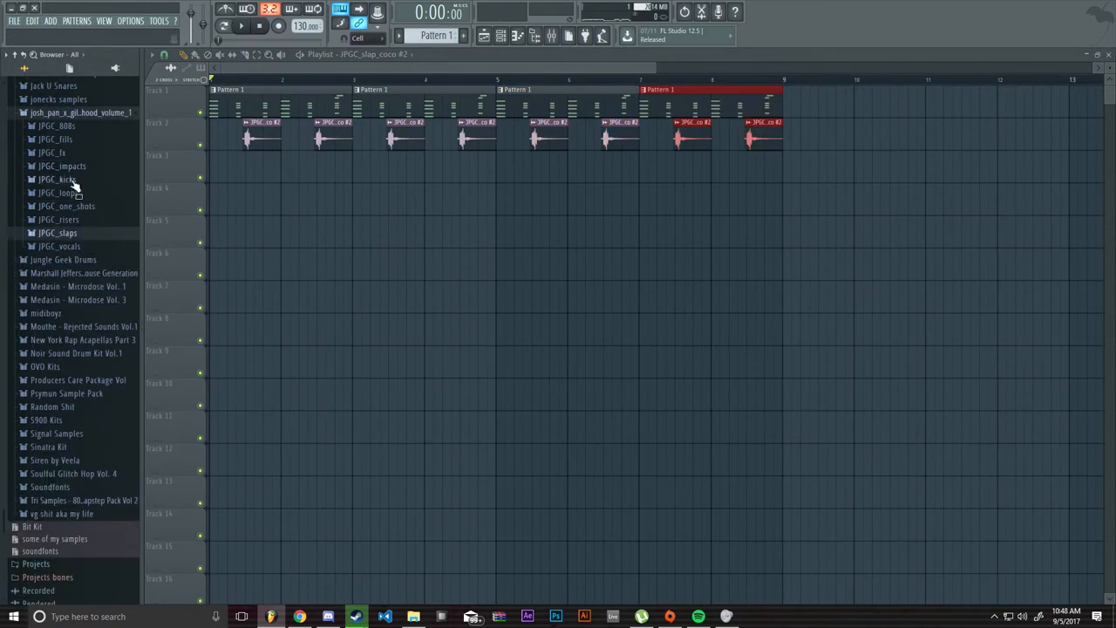
# Open the kicks sample folder in the browser
pyautogui.click(57, 178)
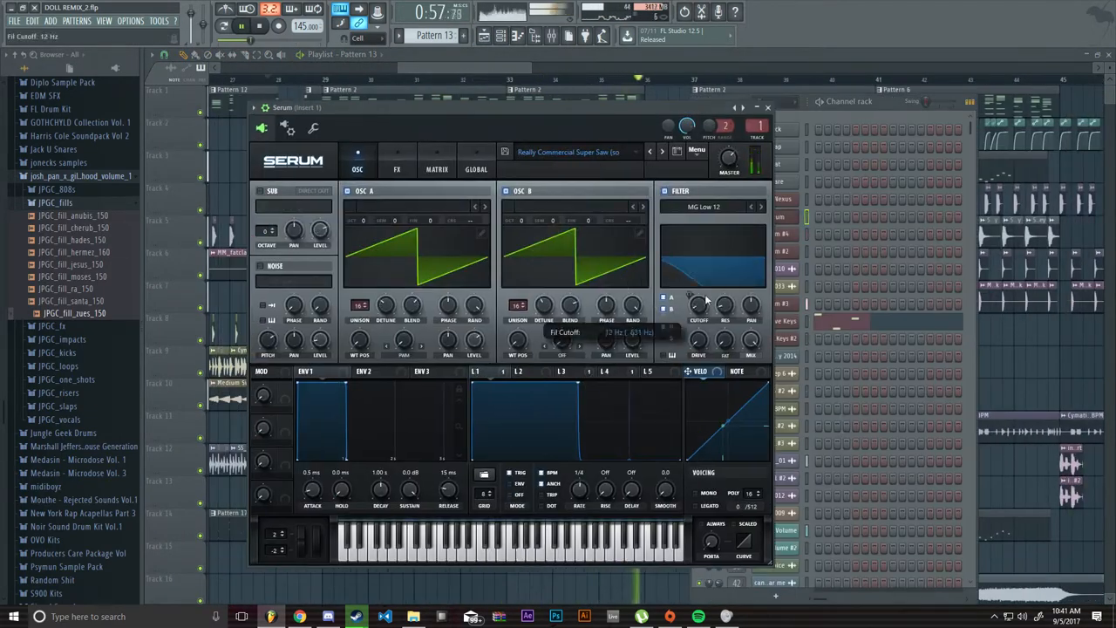
# View the super saw Serum FX rack with chorus, distortion and compressor
pyautogui.click(397, 168)
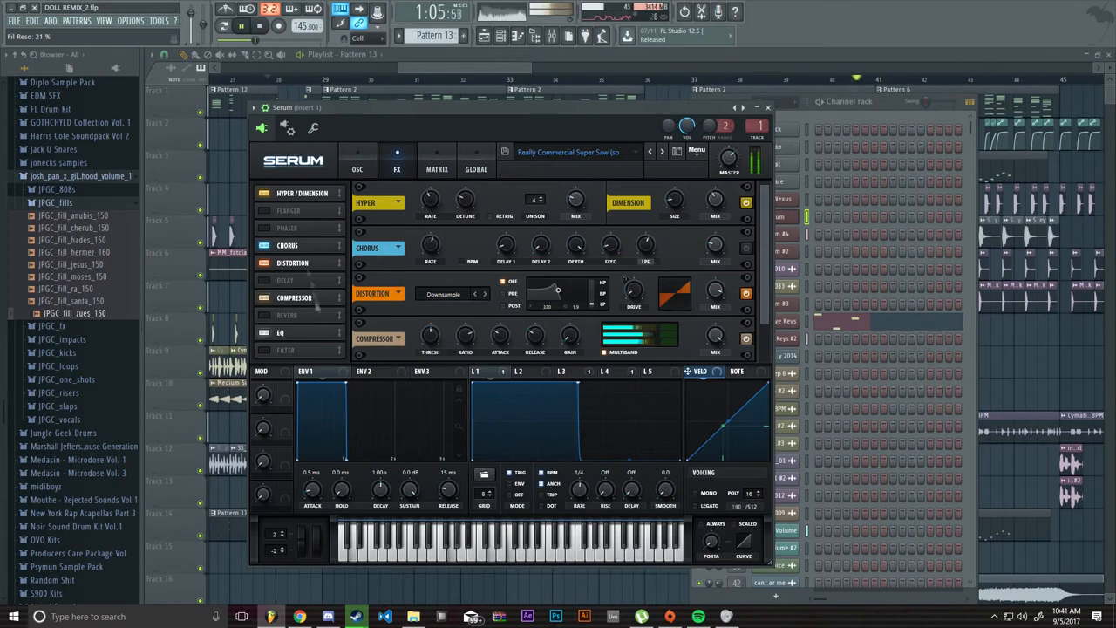
pyautogui.click(766, 108)
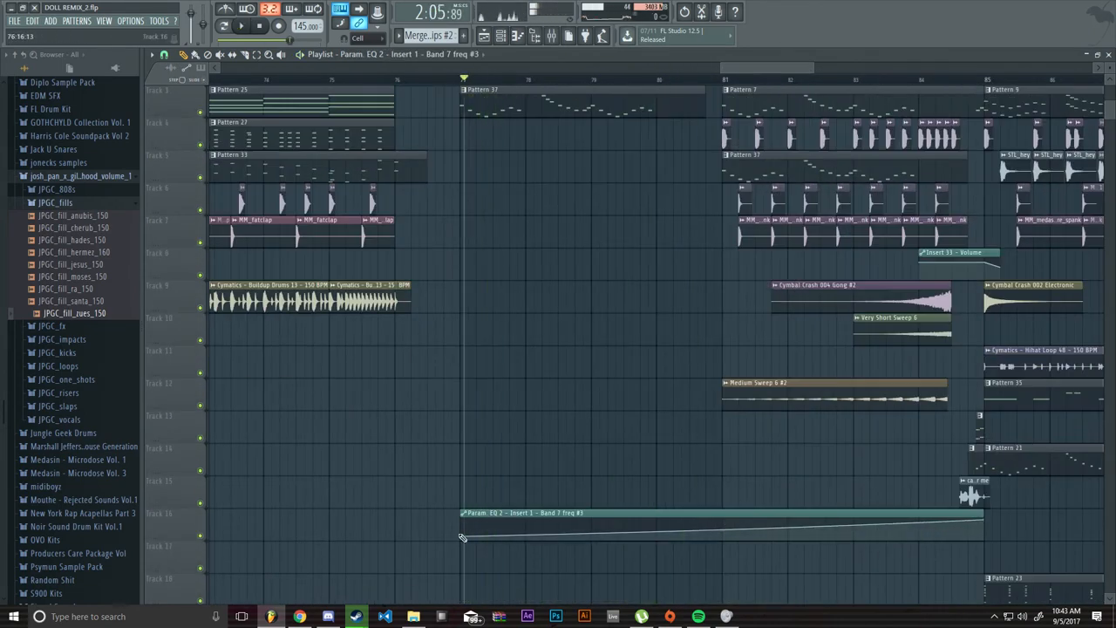
# Play the remix arrangement from partway through, then stop it
pyautogui.click(241, 26)
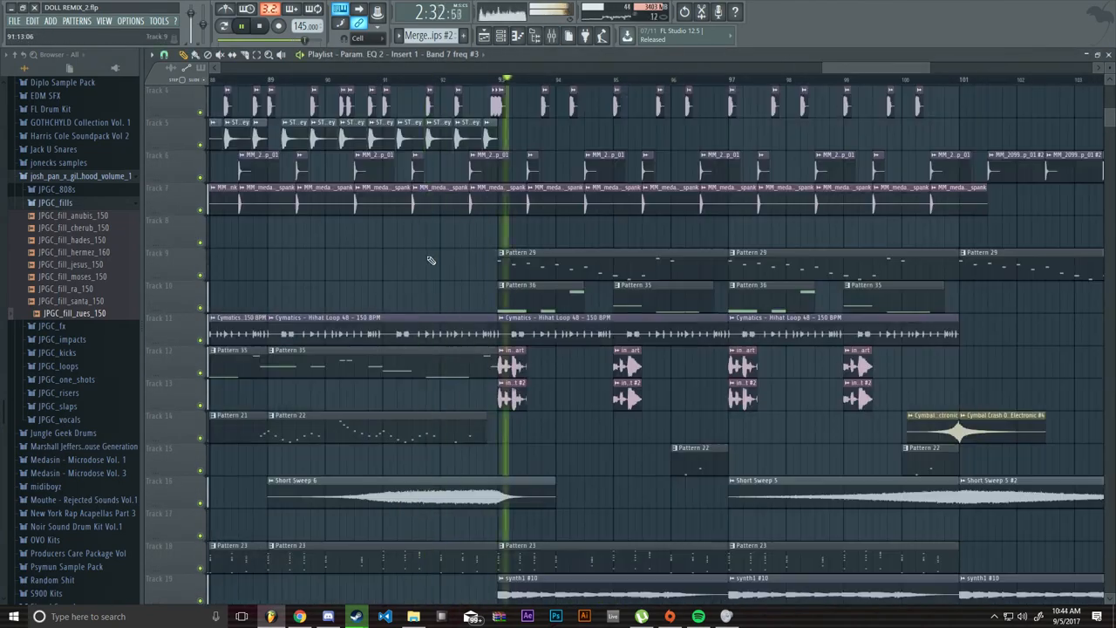
pyautogui.click(242, 25)
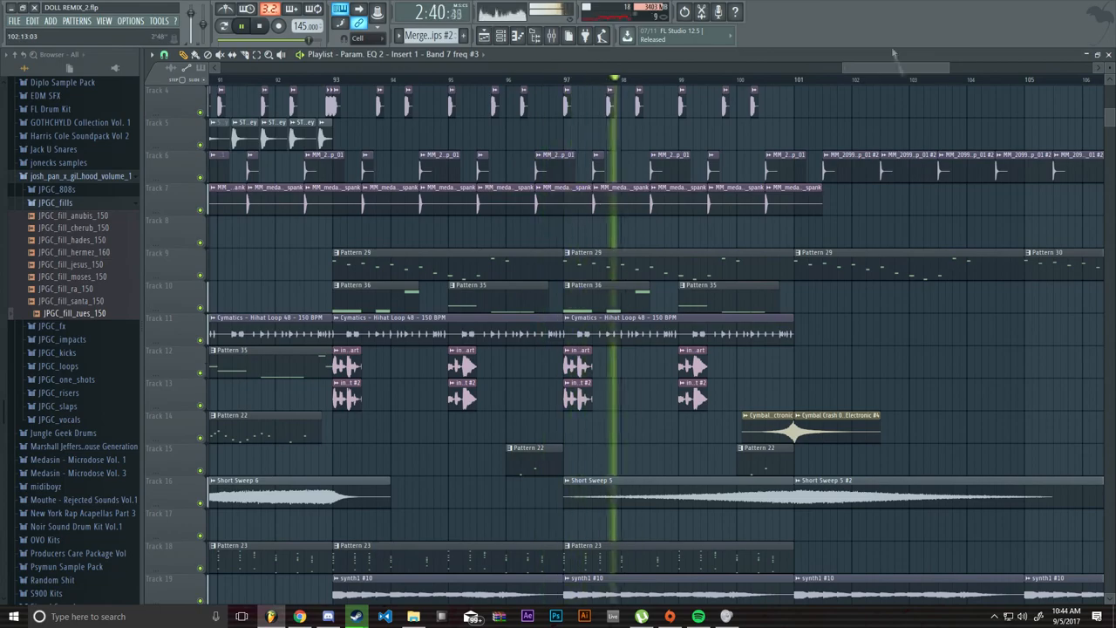